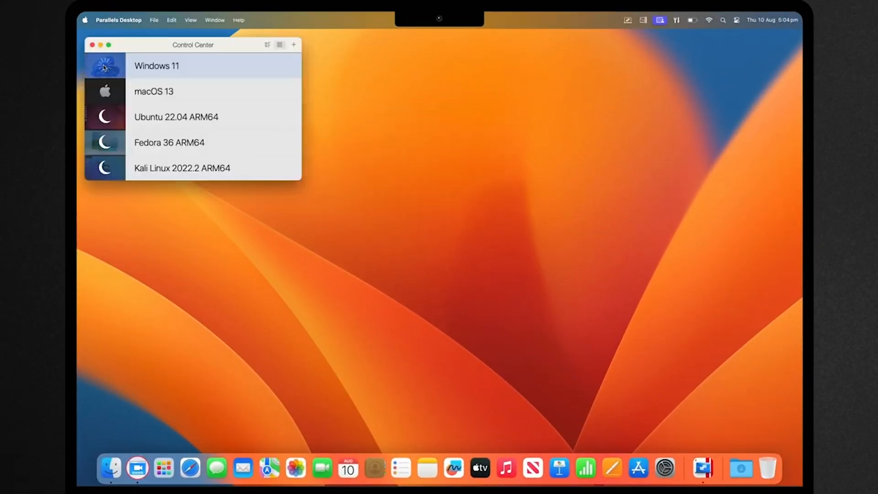
# - Launch the Windows 11 virtual machine from Control Center so its desktop and Start menu appear
pyautogui.doubleClick(156, 65)
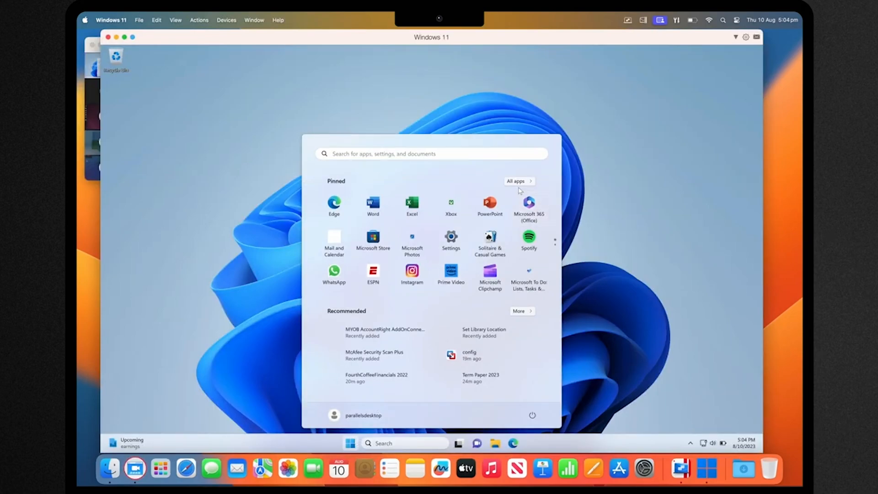